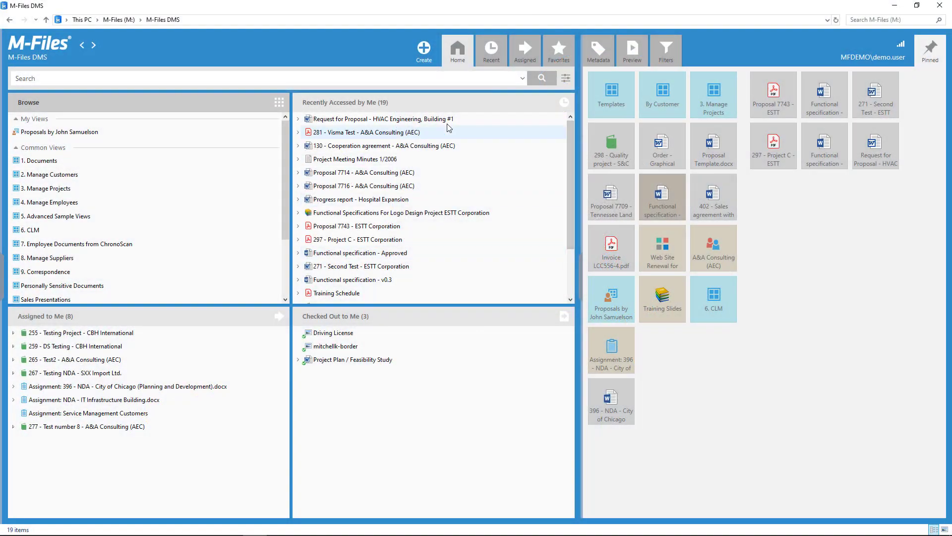
# - Select a recently accessed document, then start defining a new view
pyautogui.click(382, 118)
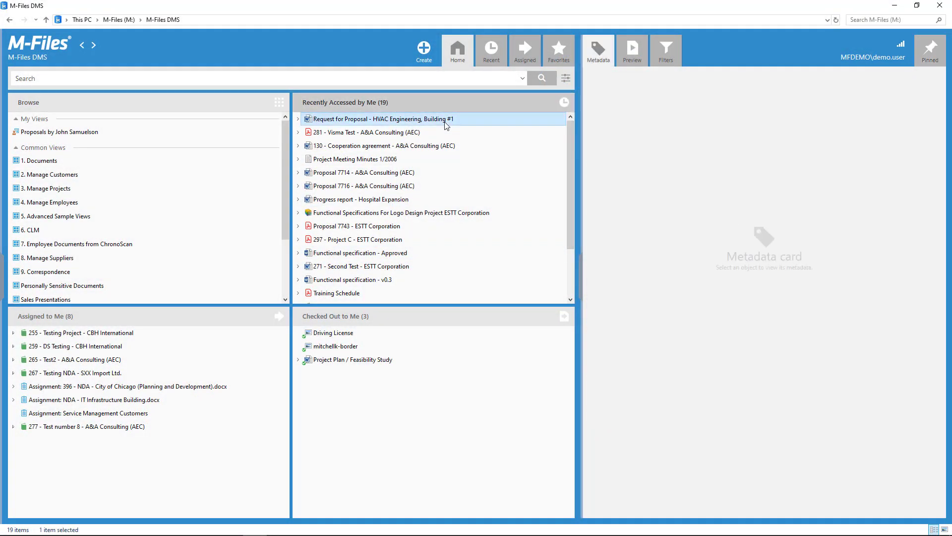
pyautogui.click(381, 118)
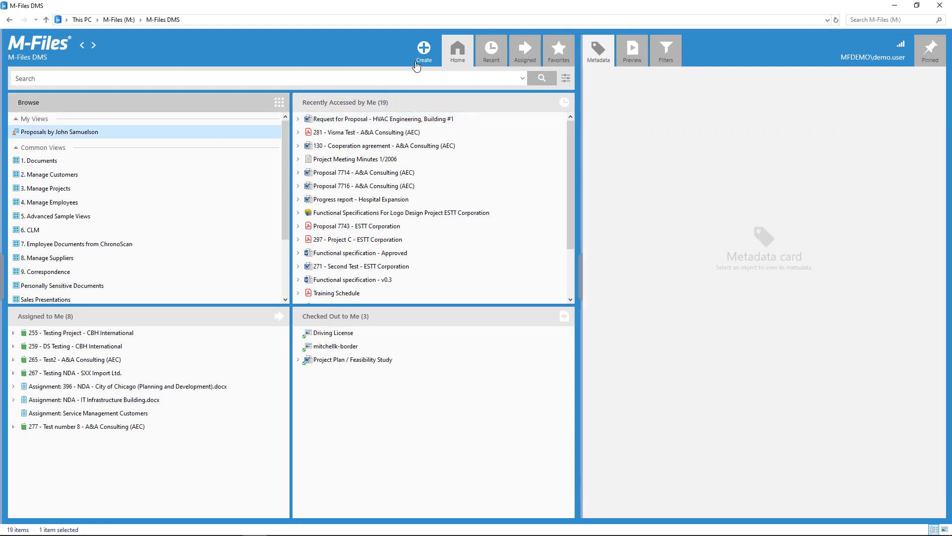
pyautogui.click(423, 48)
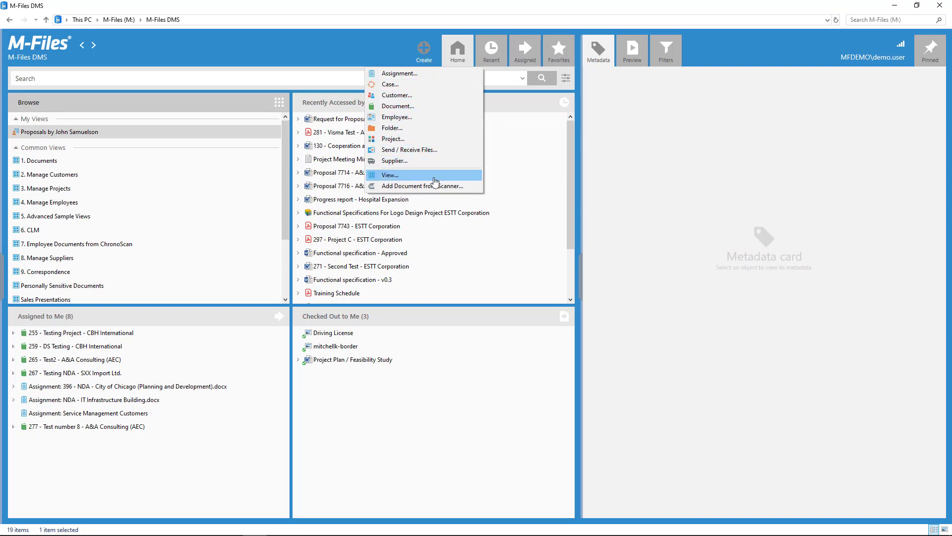
pyautogui.click(390, 175)
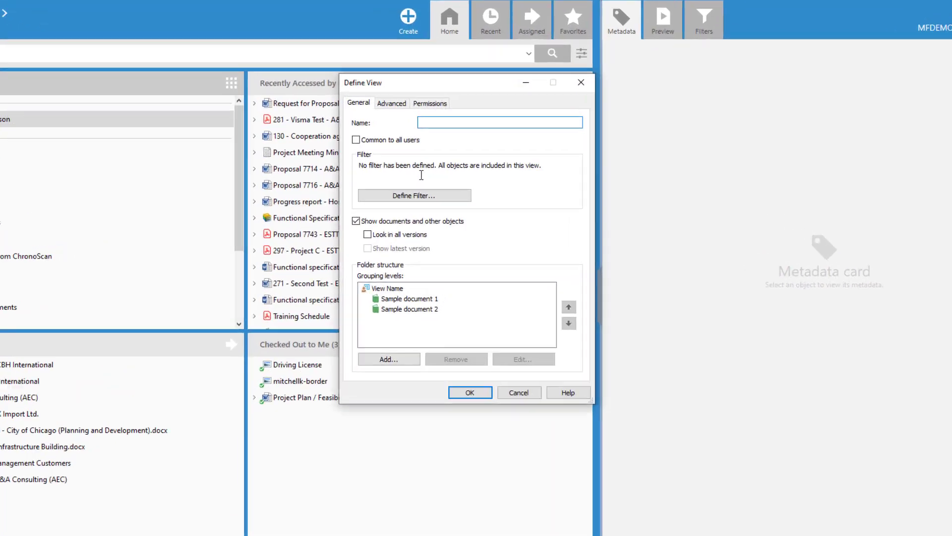
# - Name the view 'Project Documents | Hospital Expansion (Miami, FL)'
pyautogui.write('P')
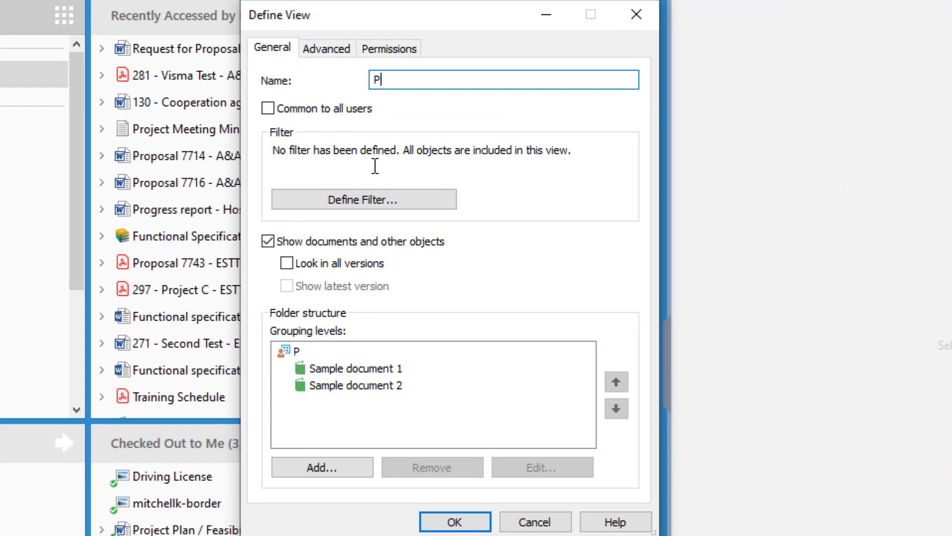
pyautogui.write('roject Documents |')
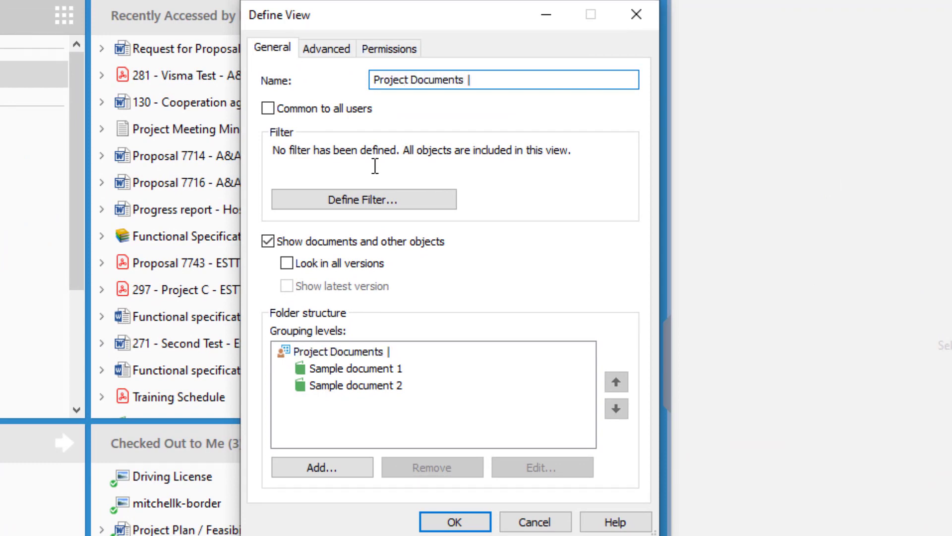
pyautogui.write('Hospital Expansion (Miami, F')
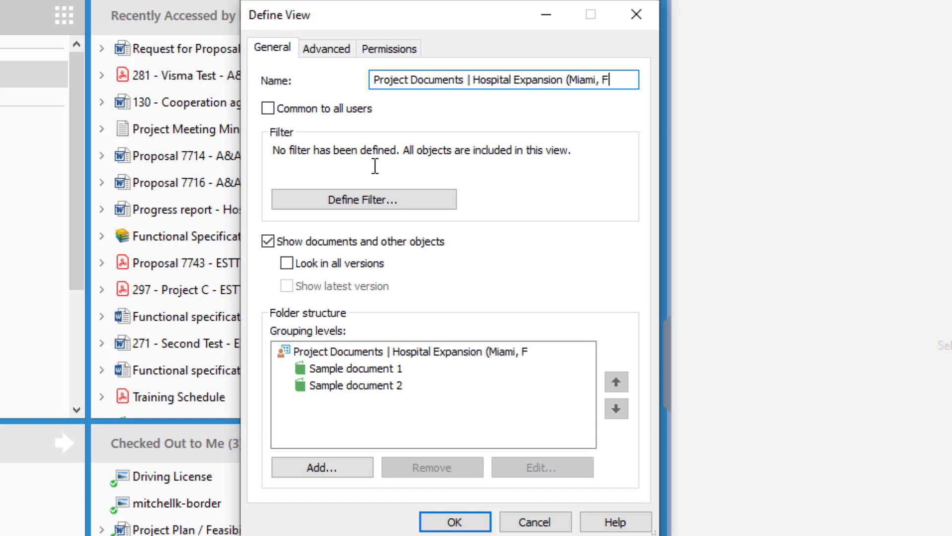
pyautogui.write('L)')
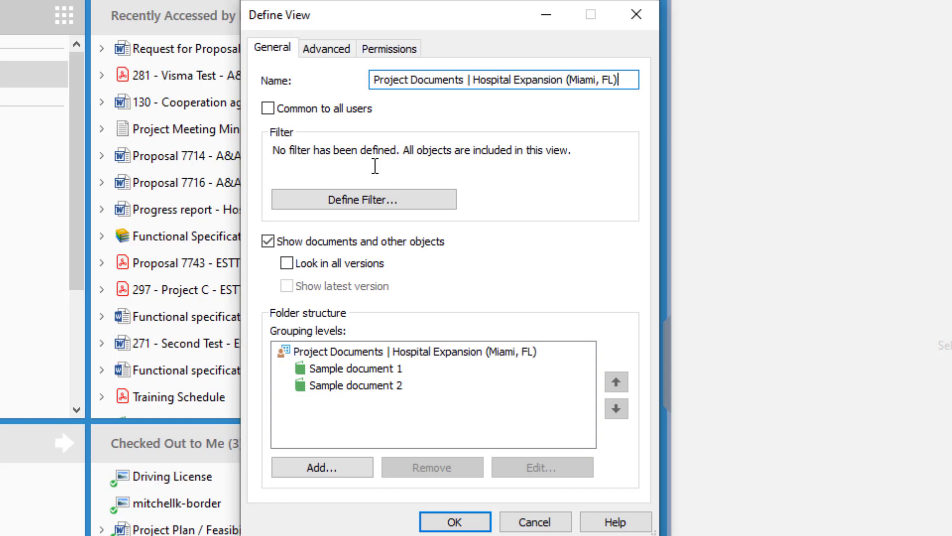
pyautogui.moveTo(486, 205)
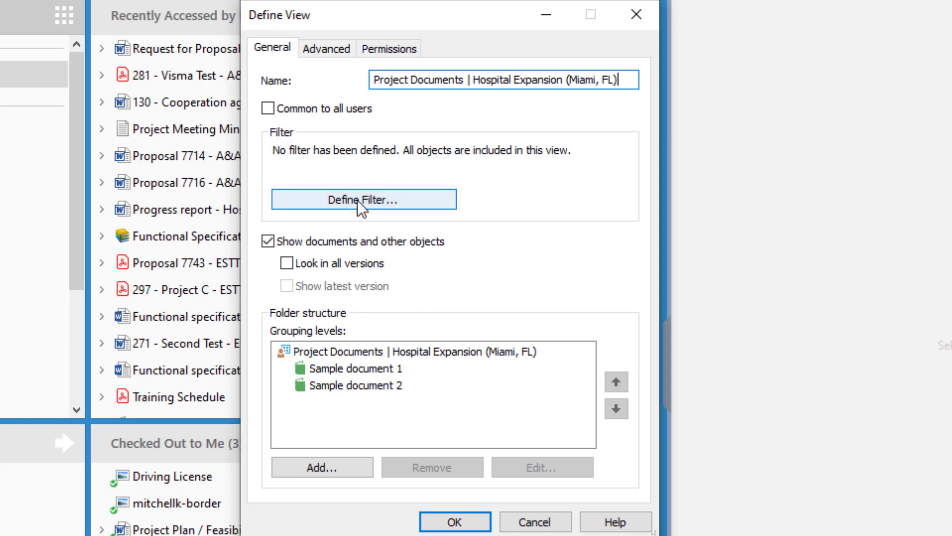
# - Filter the view to Document objects whose Project is Hospital Expansion (Miami, FL)
pyautogui.click(363, 200)
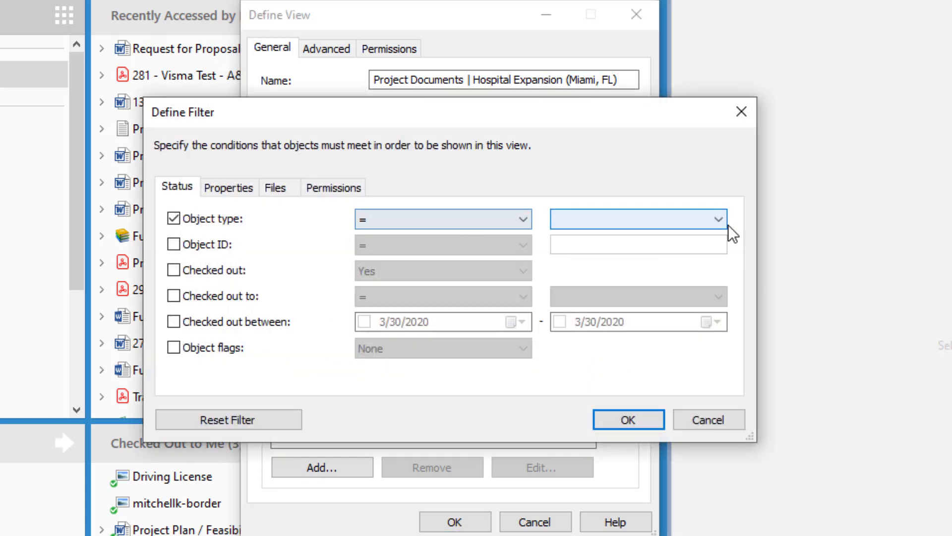
pyautogui.click(637, 219)
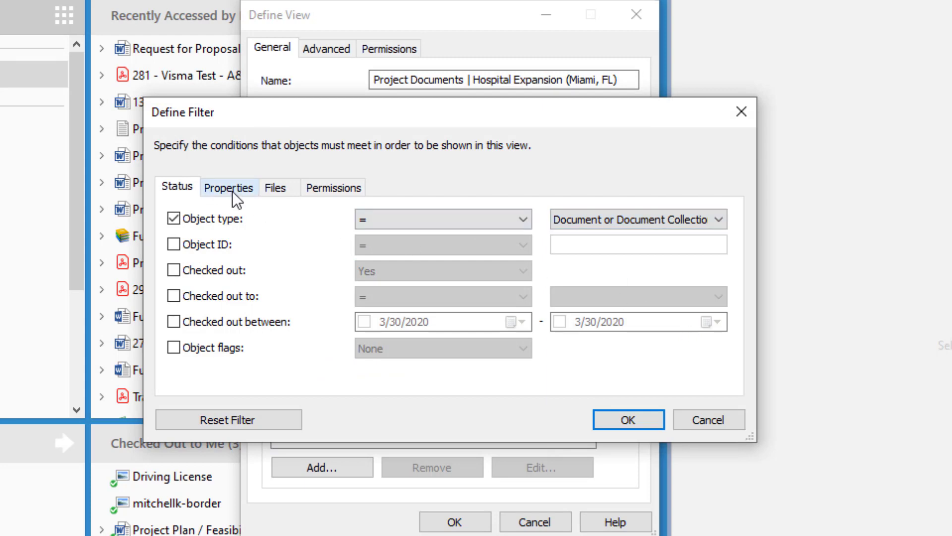
pyautogui.click(229, 186)
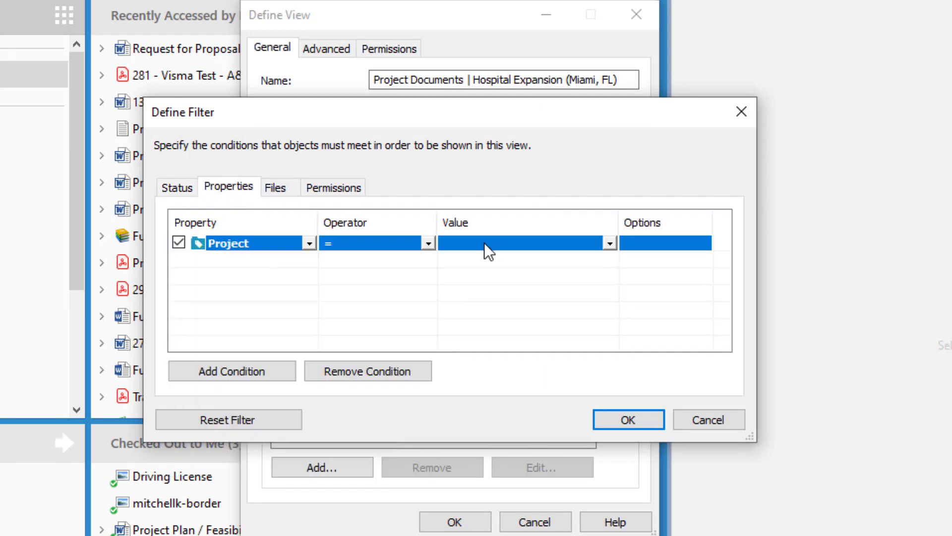
pyautogui.click(610, 243)
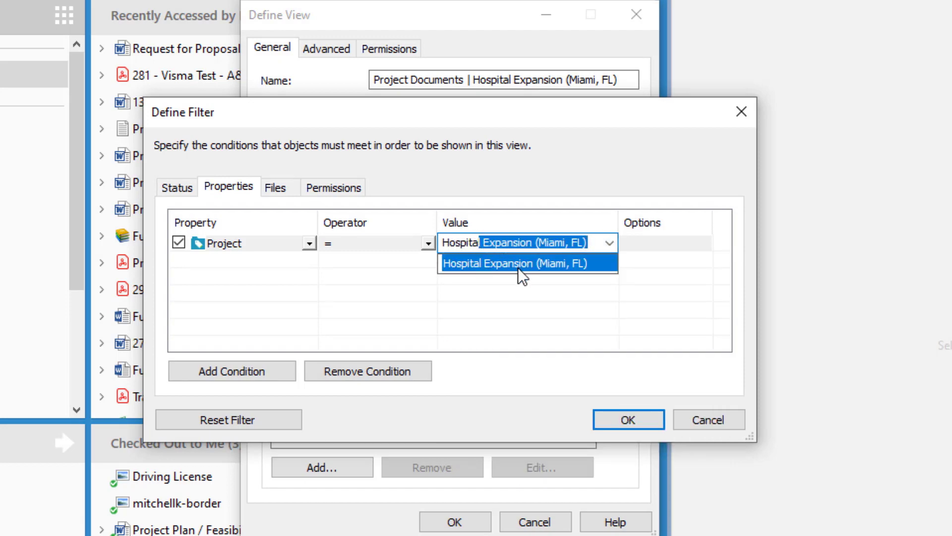
pyautogui.click(626, 419)
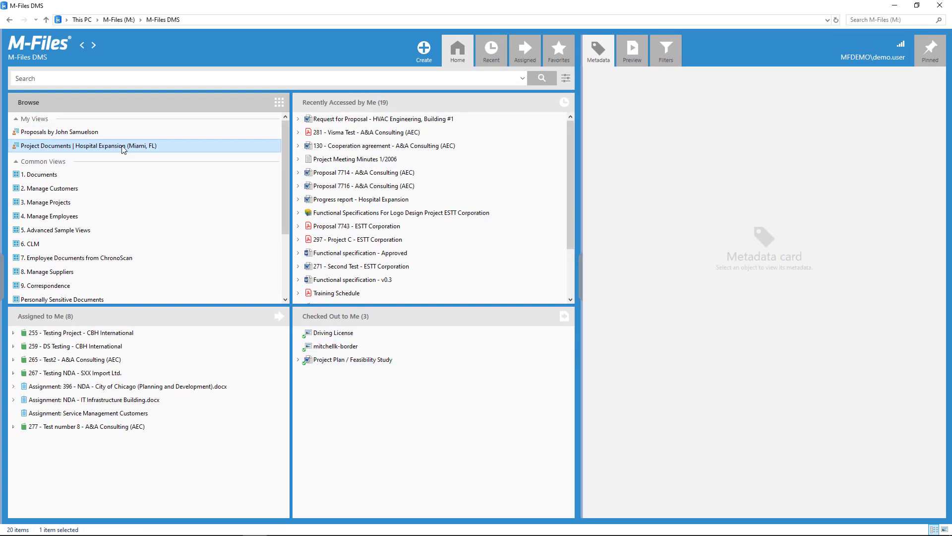
# - Open the new view, insert a Project column, and select the Project B document
pyautogui.doubleClick(87, 146)
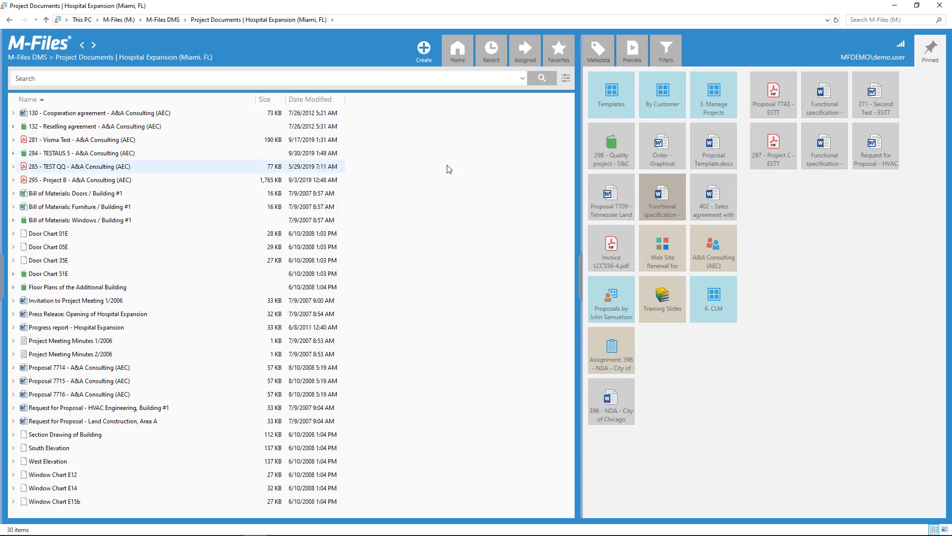
pyautogui.click(73, 193)
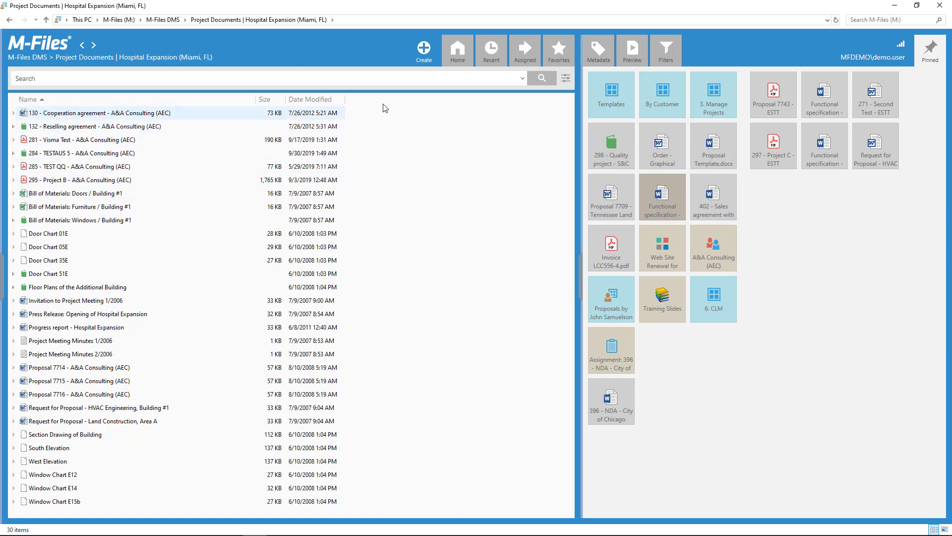
pyautogui.rightClick(383, 108)
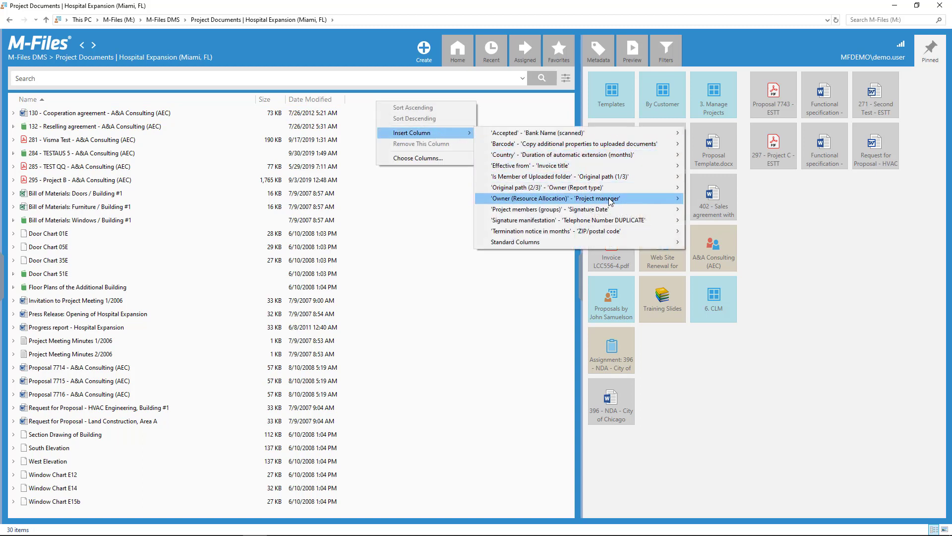
pyautogui.moveTo(583, 198)
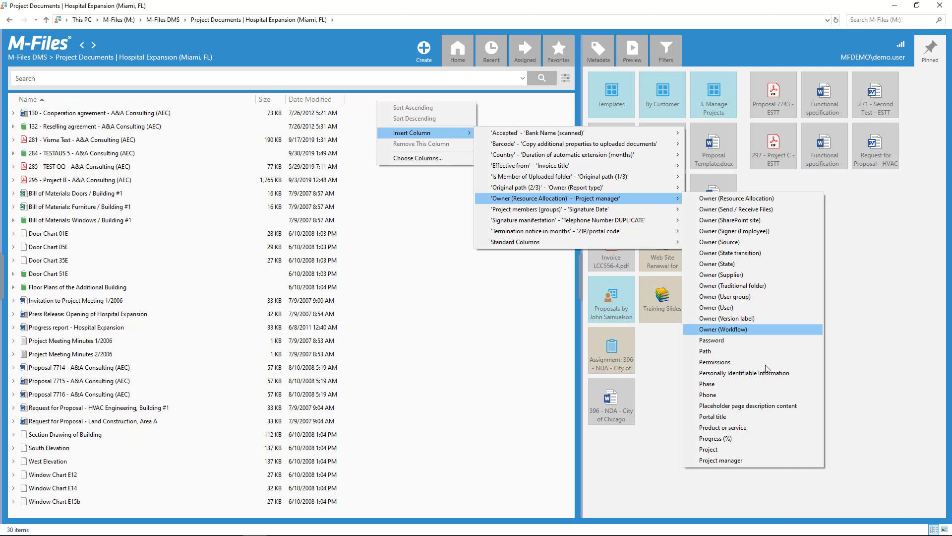
pyautogui.click(709, 448)
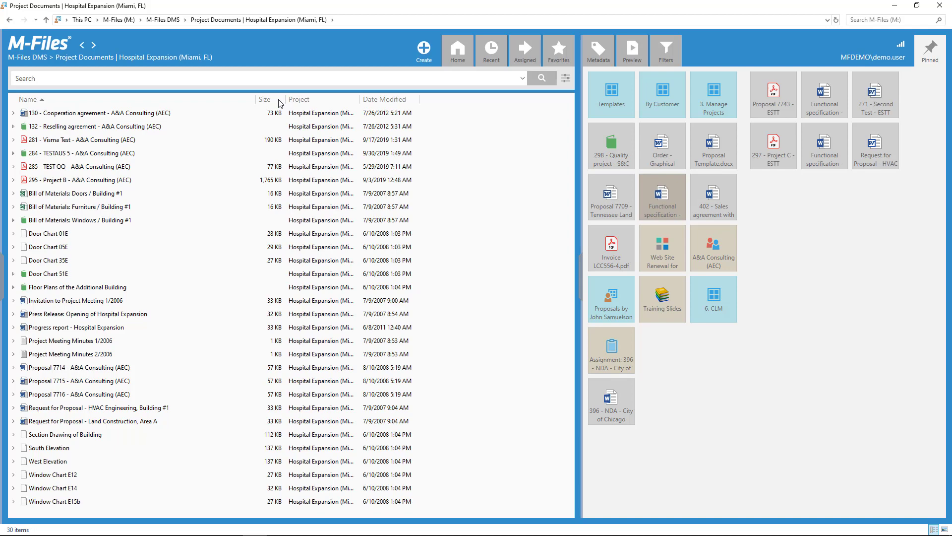
pyautogui.click(91, 153)
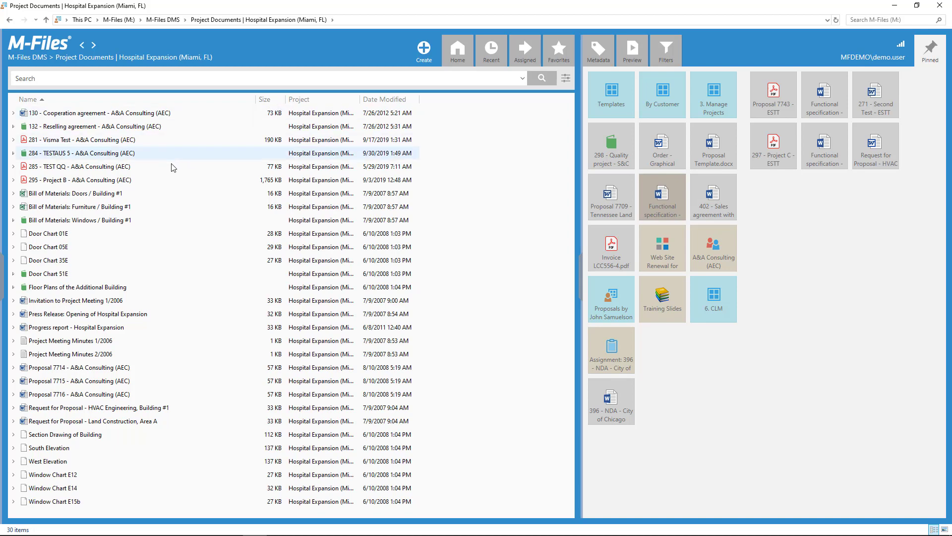
pyautogui.click(79, 179)
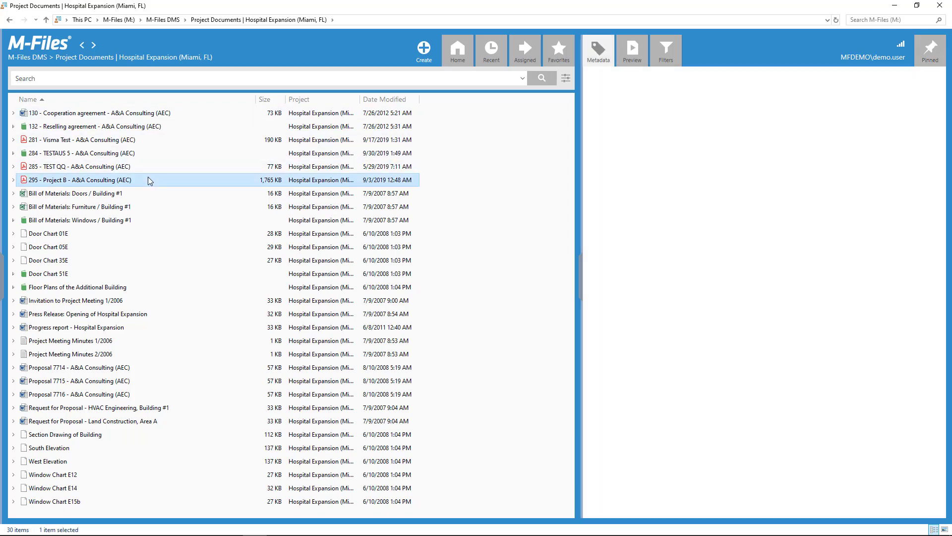
# - Group the view by Class and open the Contract or Agreement folder
pyautogui.click(597, 47)
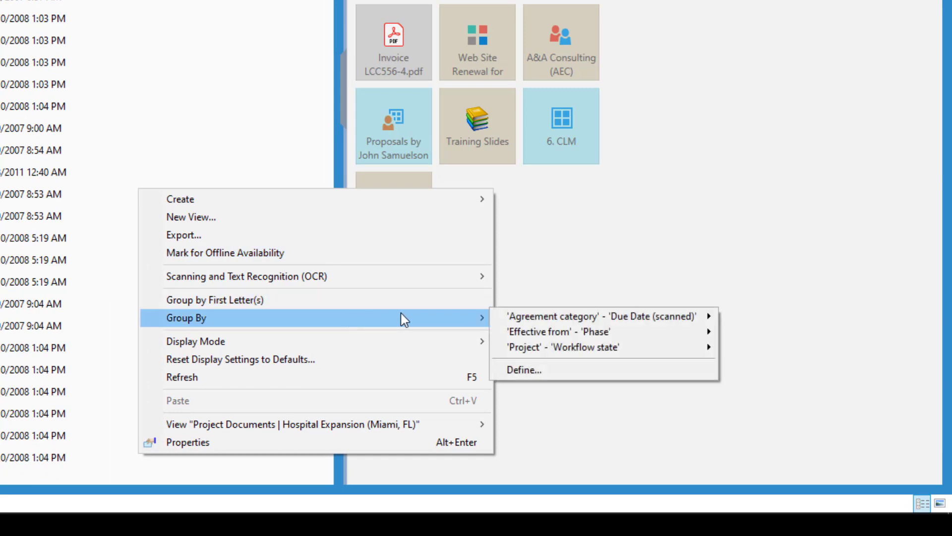
pyautogui.moveTo(604, 316)
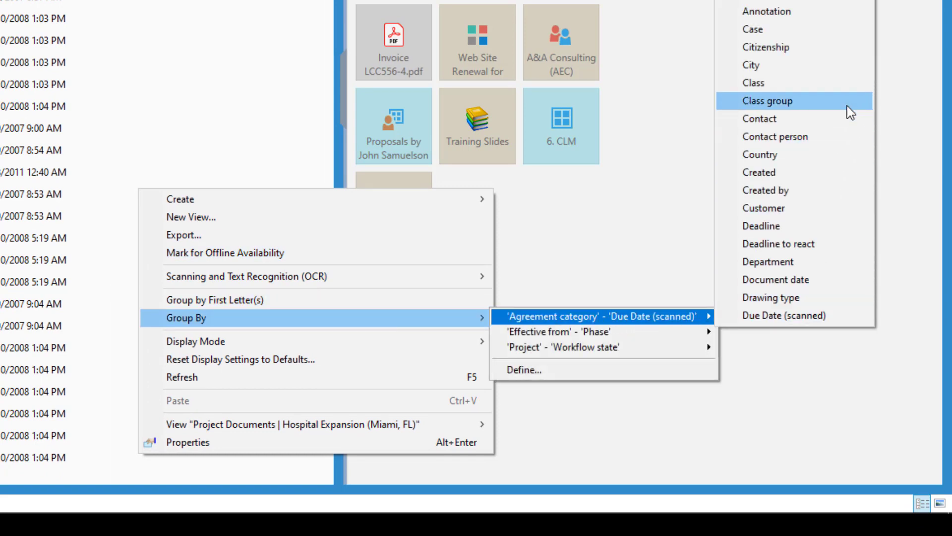
pyautogui.moveTo(777, 83)
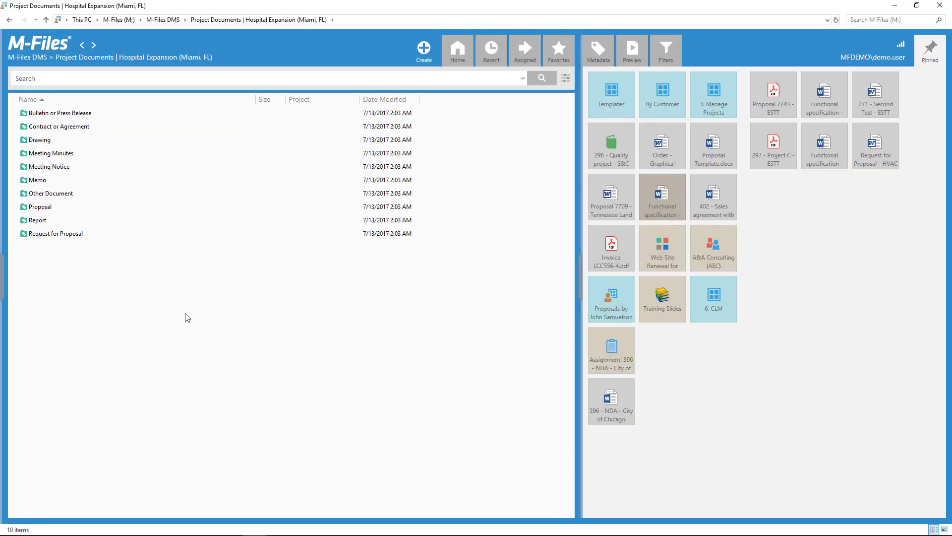
pyautogui.doubleClick(58, 126)
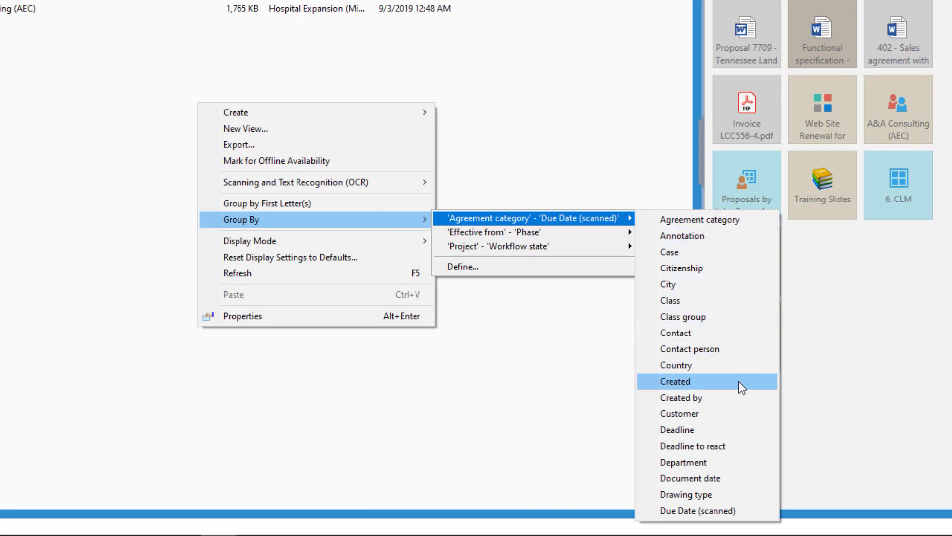
# - Group the Contract or Agreement documents by Created date, then restore the flat list
pyautogui.click(675, 381)
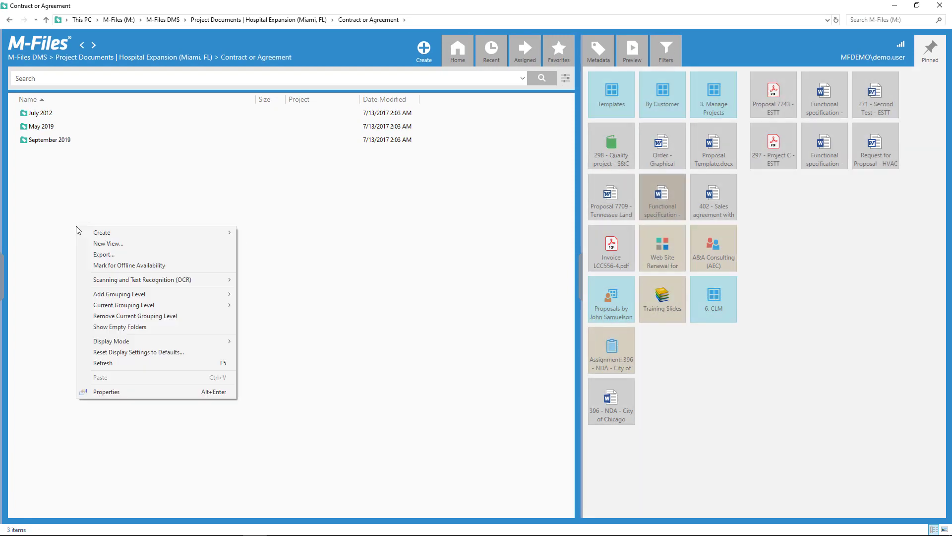
pyautogui.click(197, 318)
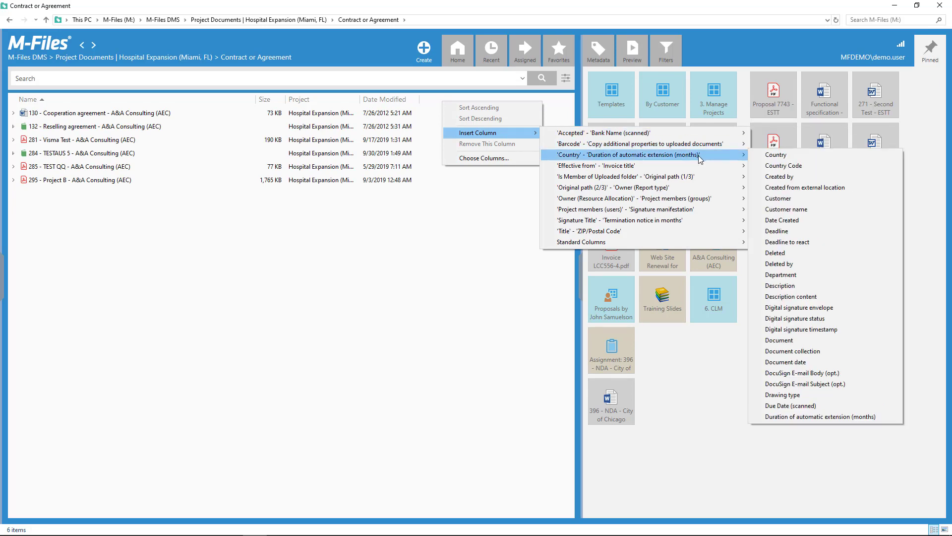
# - Add Created by, Date Created and Agreement category columns; view the Cooperation agreement's metadata
pyautogui.click(779, 176)
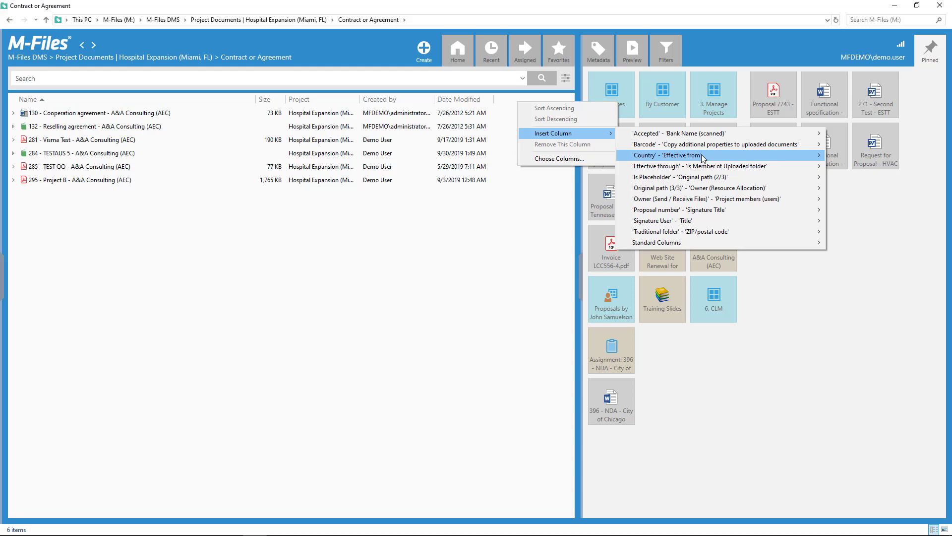
pyautogui.click(680, 154)
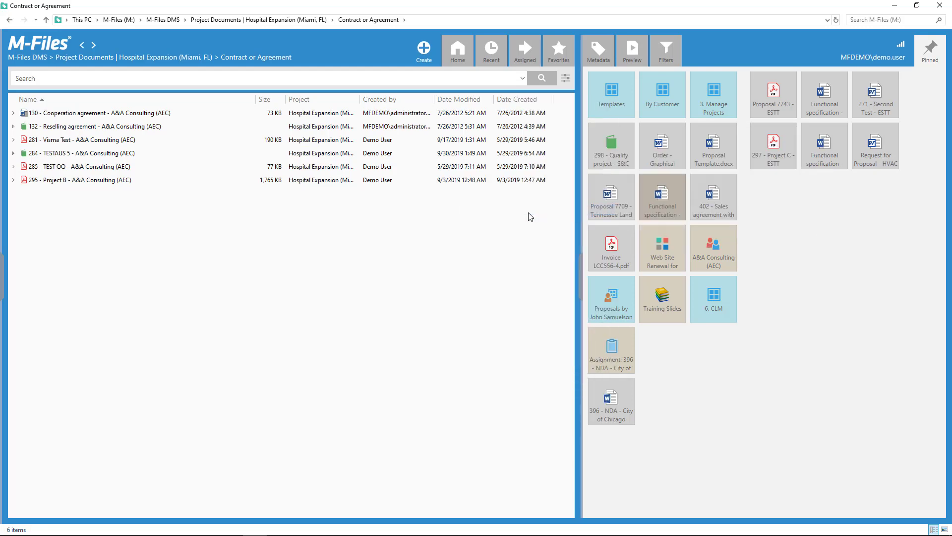
pyautogui.rightClick(517, 99)
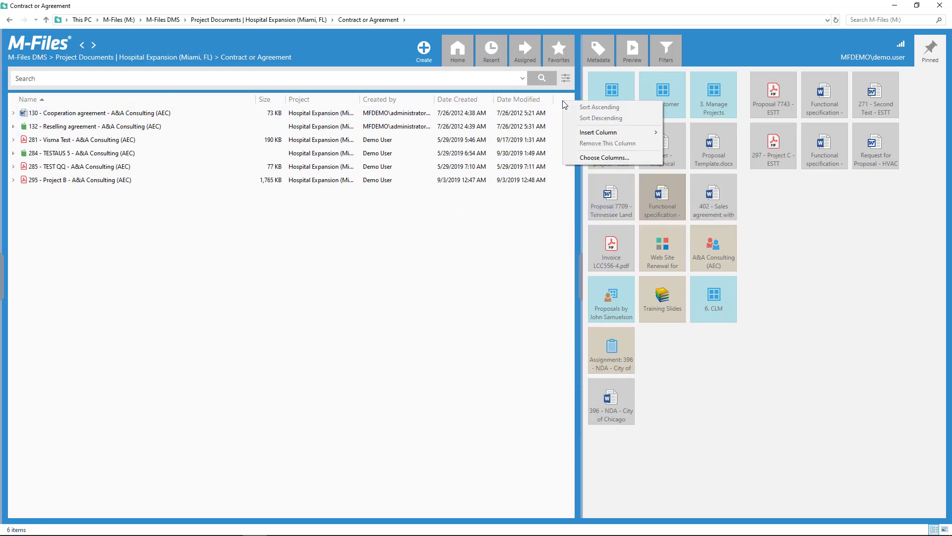
pyautogui.click(597, 133)
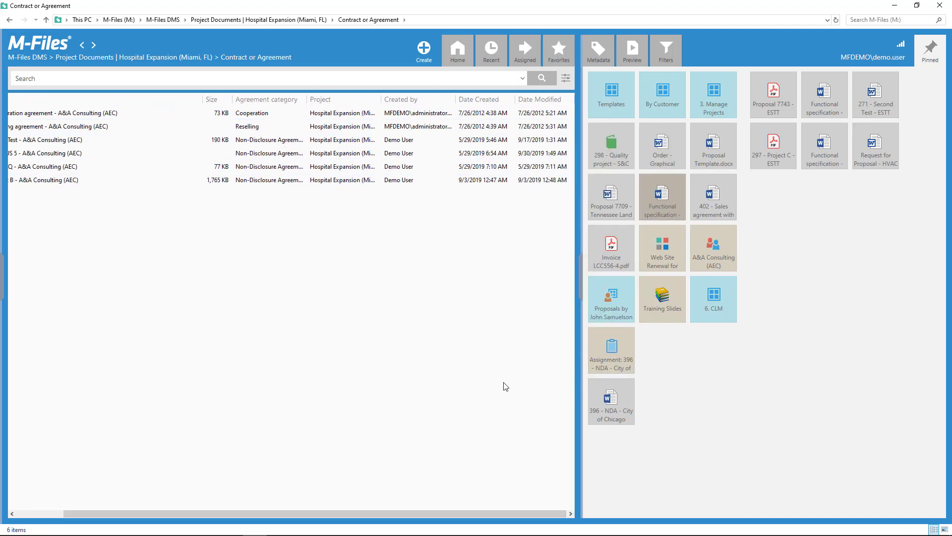
pyautogui.click(60, 113)
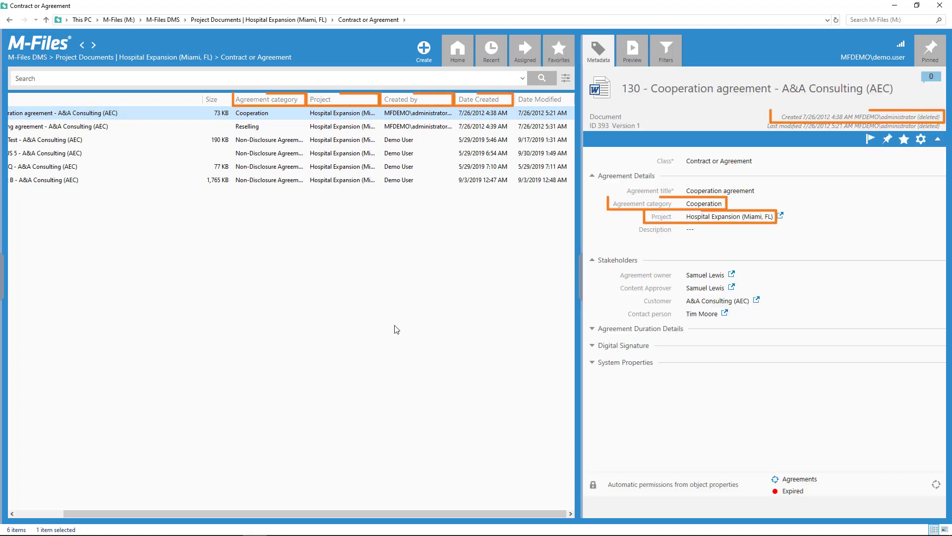